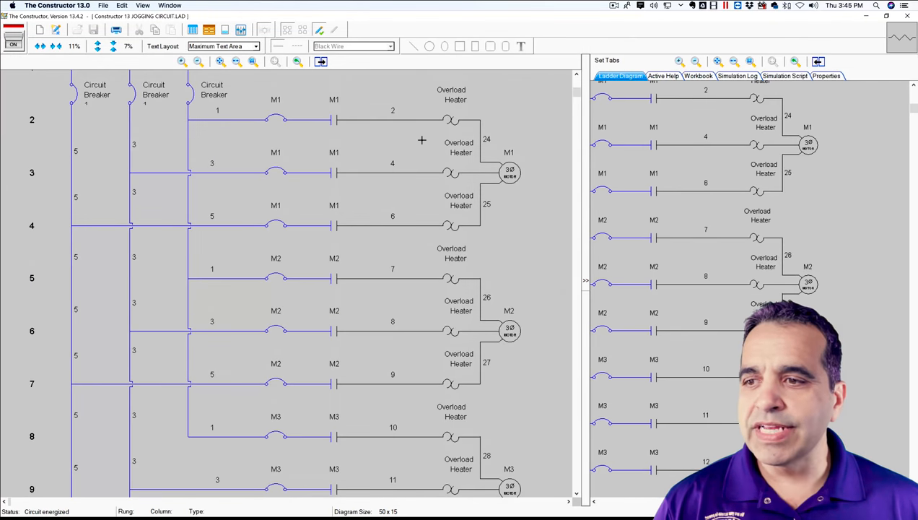
- Scroll down to the control circuit showing the transformer and M1 stop, start and jog rung
{"action": "scroll", "scroll_direction": "down", "scroll_amount": 3}
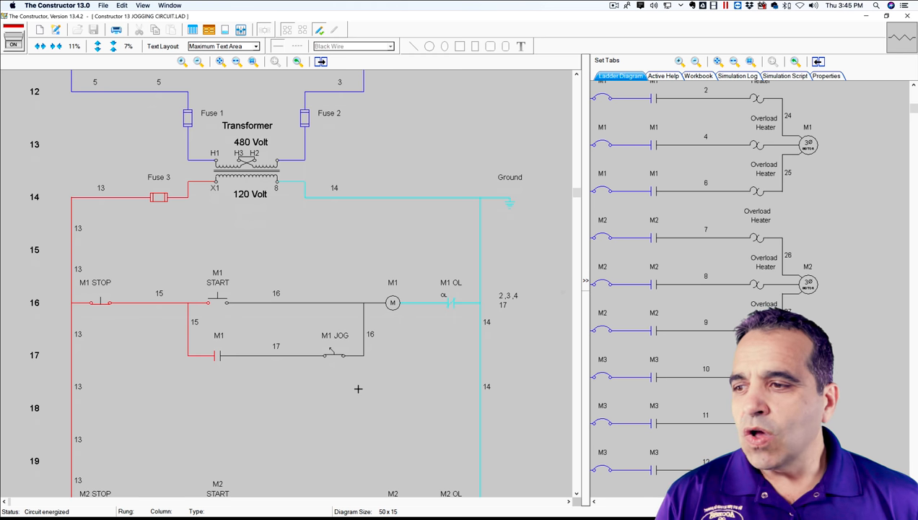
{"action": "mouse_move", "coordinate": [236, 327]}
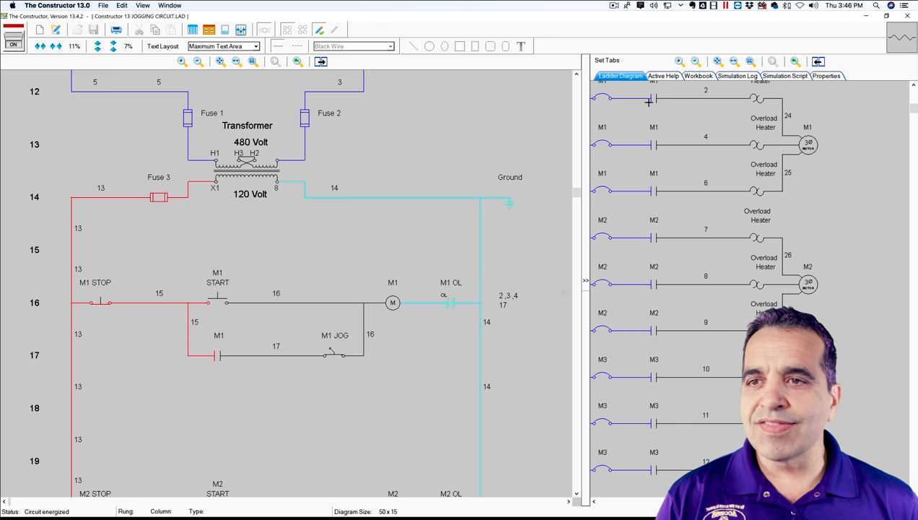
{"action": "mouse_move", "coordinate": [654, 177]}
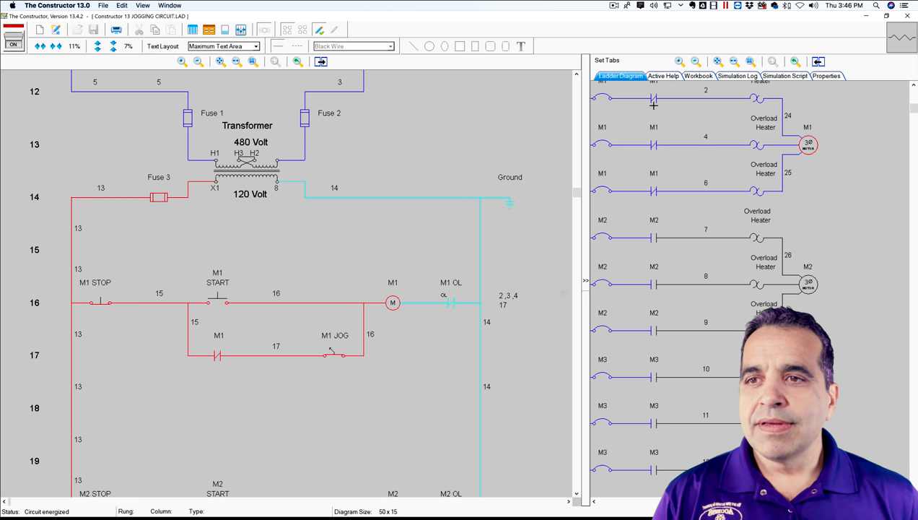
{"action": "mouse_move", "coordinate": [466, 300]}
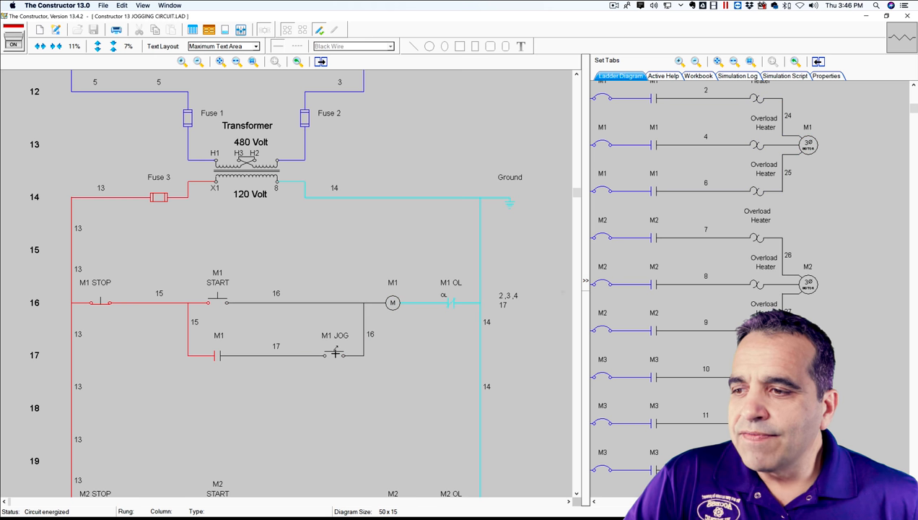
{"action": "mouse_move", "coordinate": [336, 400]}
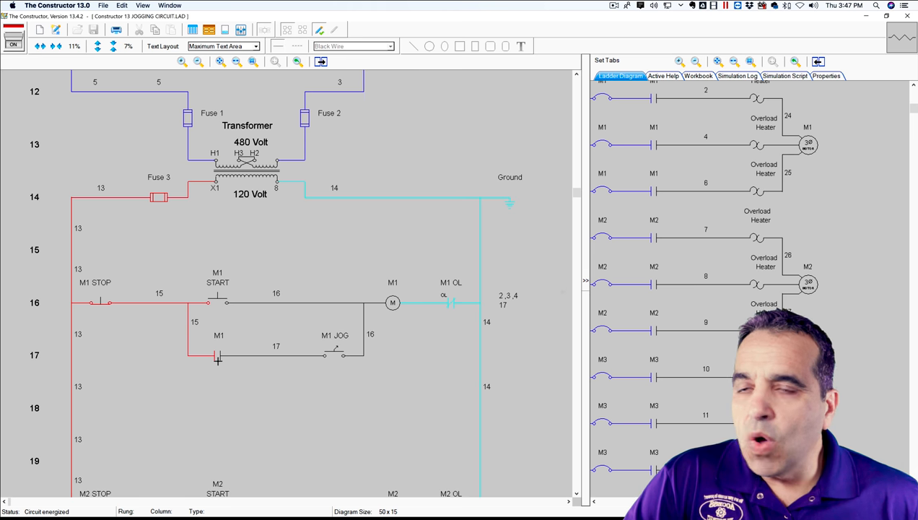
{"action": "mouse_move", "coordinate": [211, 310]}
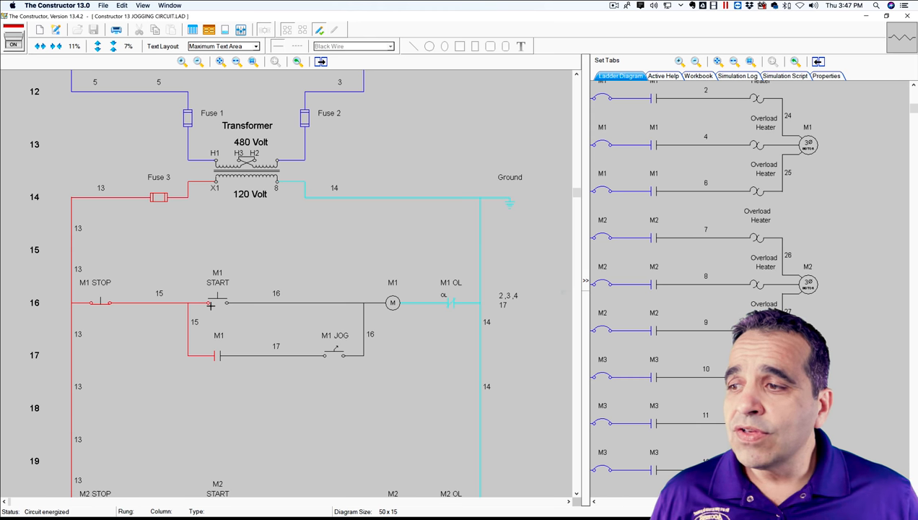
{"action": "mouse_move", "coordinate": [225, 307]}
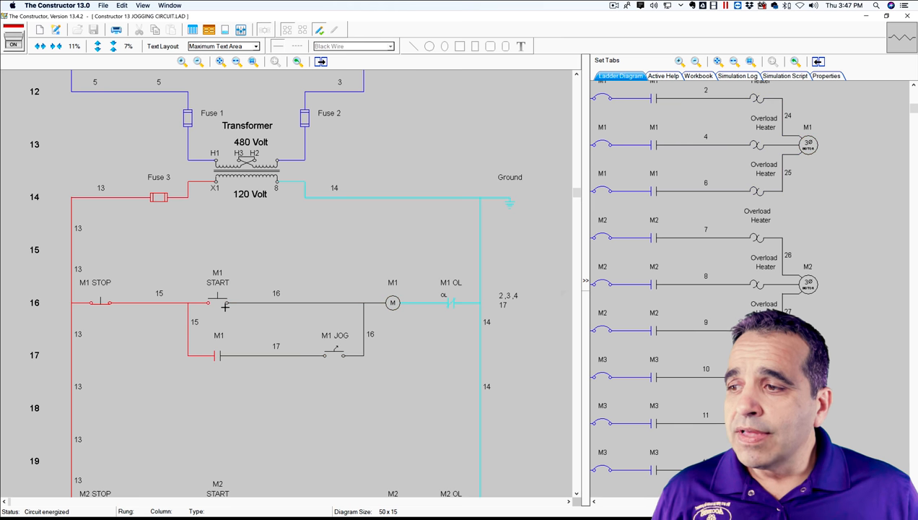
{"action": "left_click", "coordinate": [217, 301]}
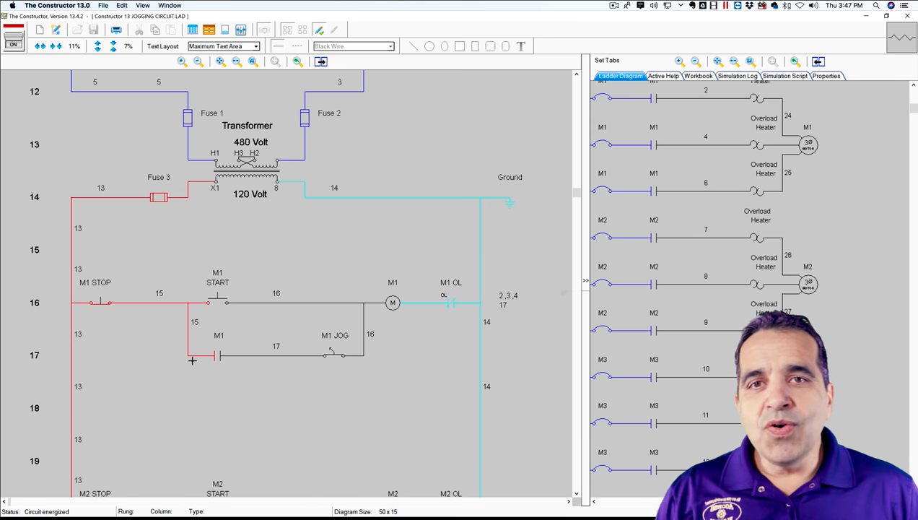
- Scroll through rungs 20–22 to run M2 start and jog, then reach the M3 CR1 rung
{"action": "scroll", "scroll_direction": "down", "scroll_amount": 3}
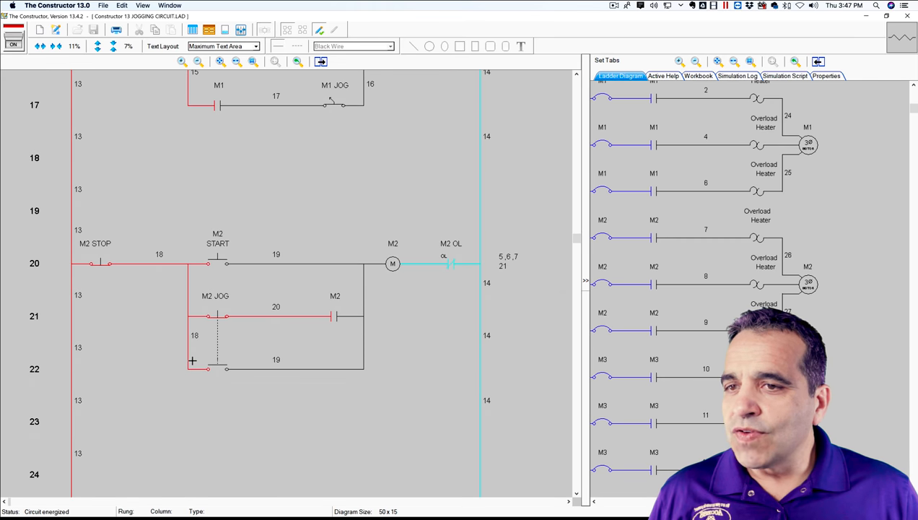
{"action": "scroll", "scroll_direction": "down", "scroll_amount": 3}
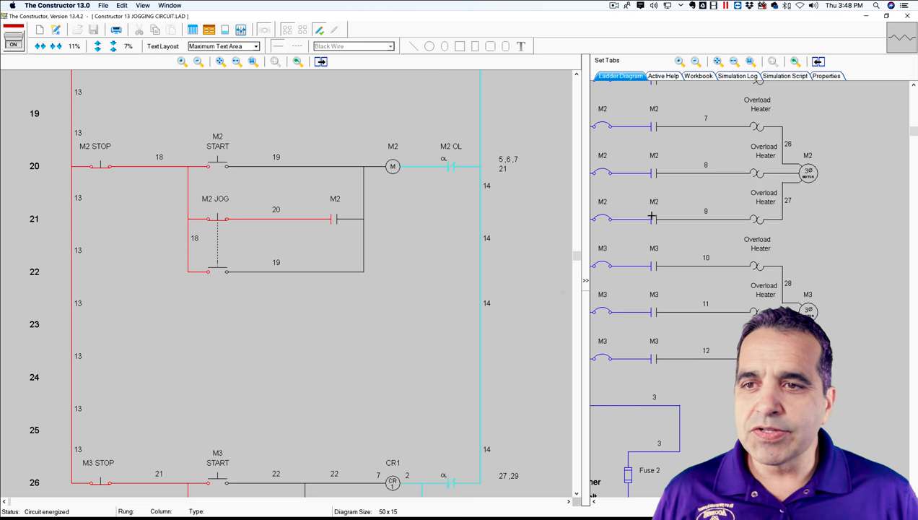
{"action": "mouse_move", "coordinate": [291, 222]}
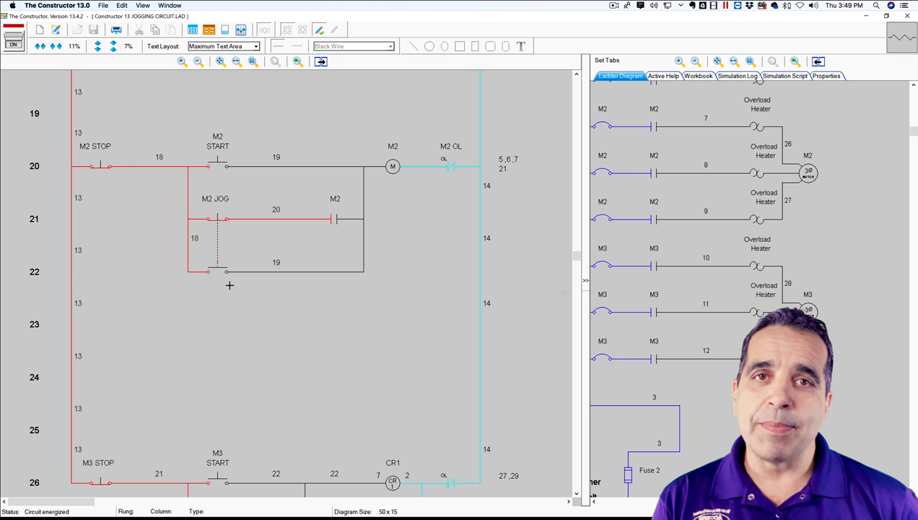
{"action": "scroll", "scroll_direction": "down", "scroll_amount": 3}
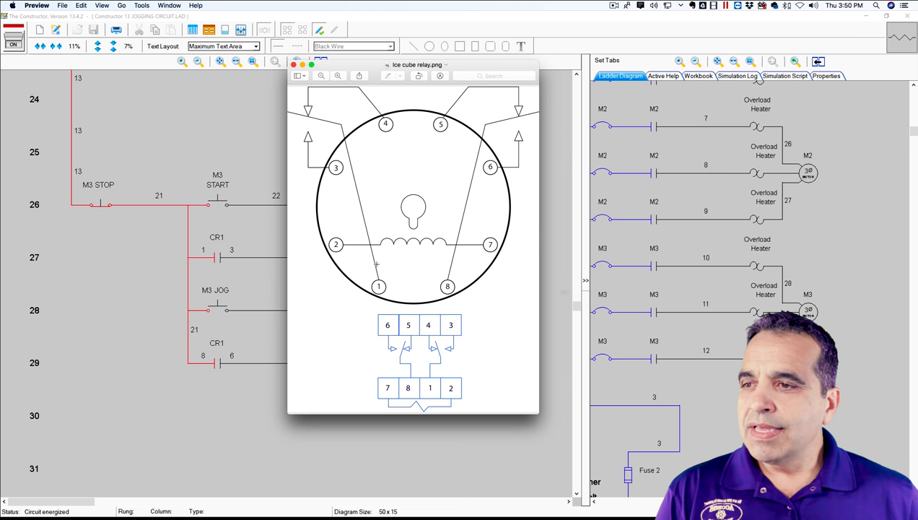
{"action": "mouse_move", "coordinate": [309, 123]}
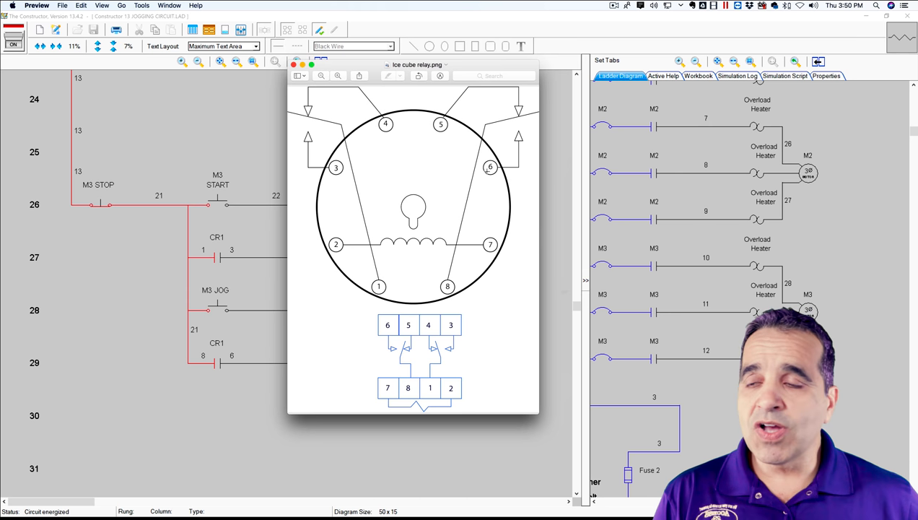
- Return from the ice cube relay image to the ladder diagram
{"action": "left_click", "coordinate": [293, 64]}
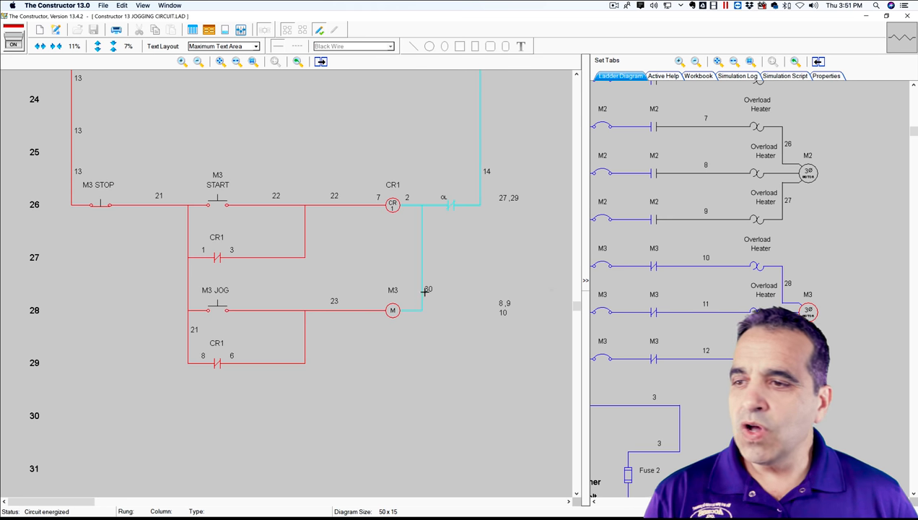
{"action": "mouse_move", "coordinate": [455, 214]}
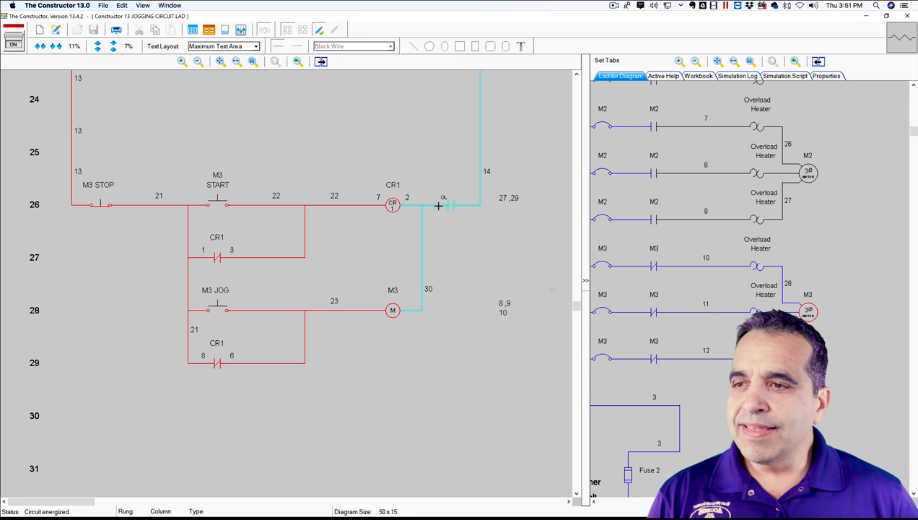
{"action": "mouse_move", "coordinate": [444, 204]}
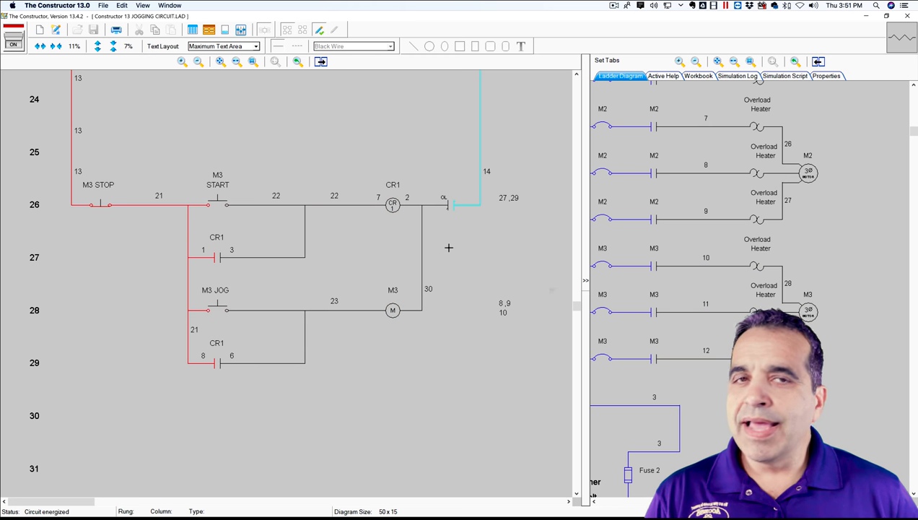
{"action": "mouse_move", "coordinate": [272, 204]}
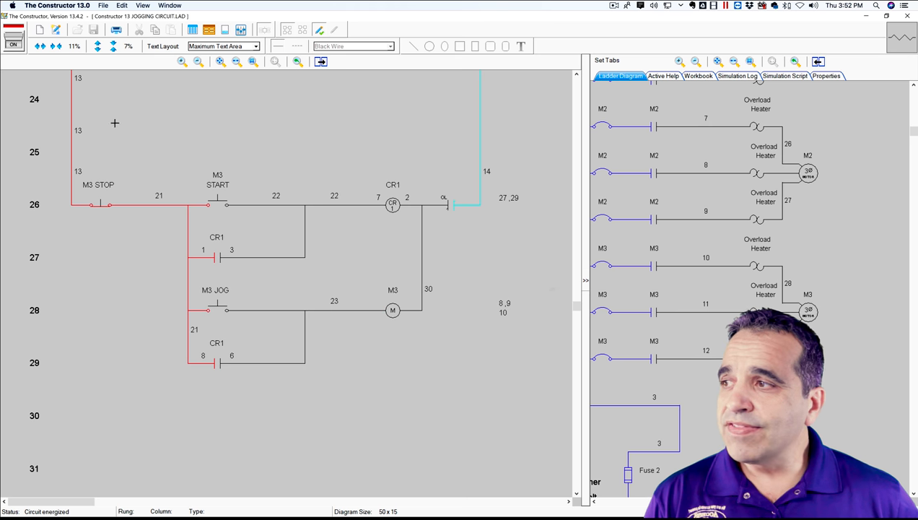
- Toggle the ON/OFF switch off and back on to reset the simulation
{"action": "left_click", "coordinate": [13, 36]}
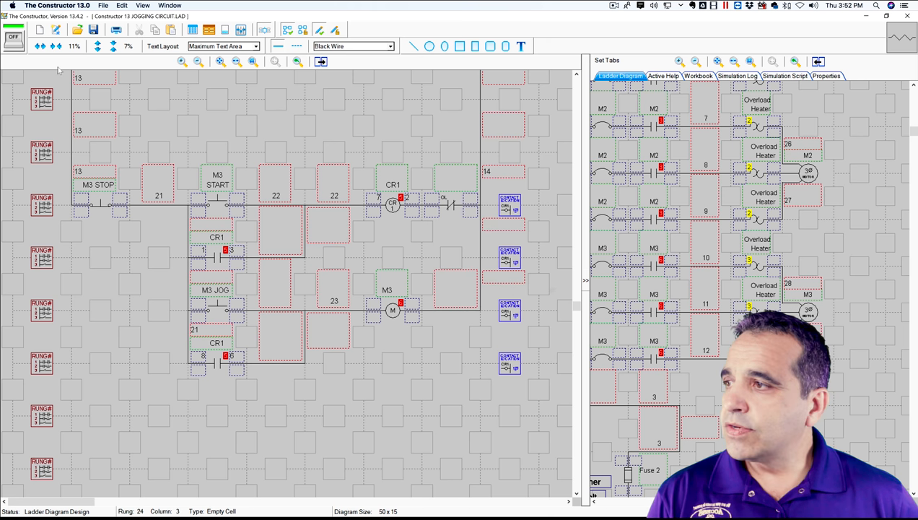
{"action": "left_click", "coordinate": [13, 37]}
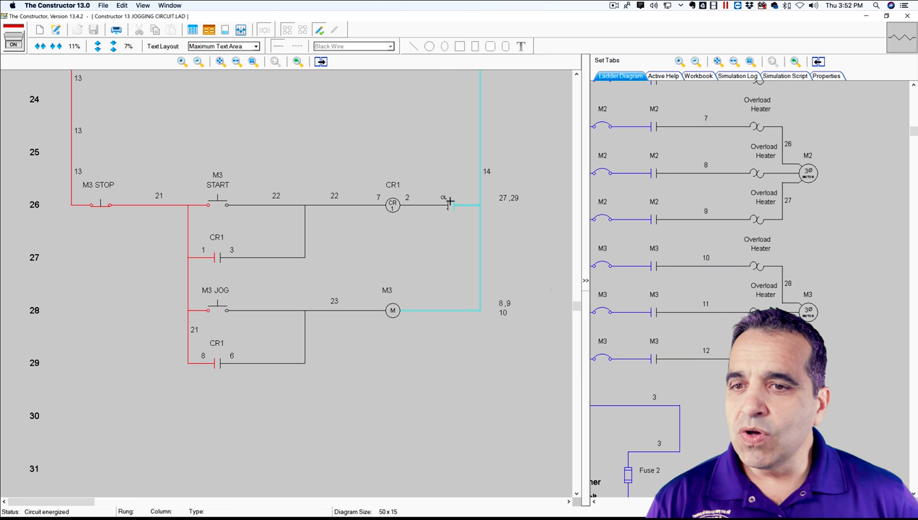
{"action": "mouse_move", "coordinate": [446, 215]}
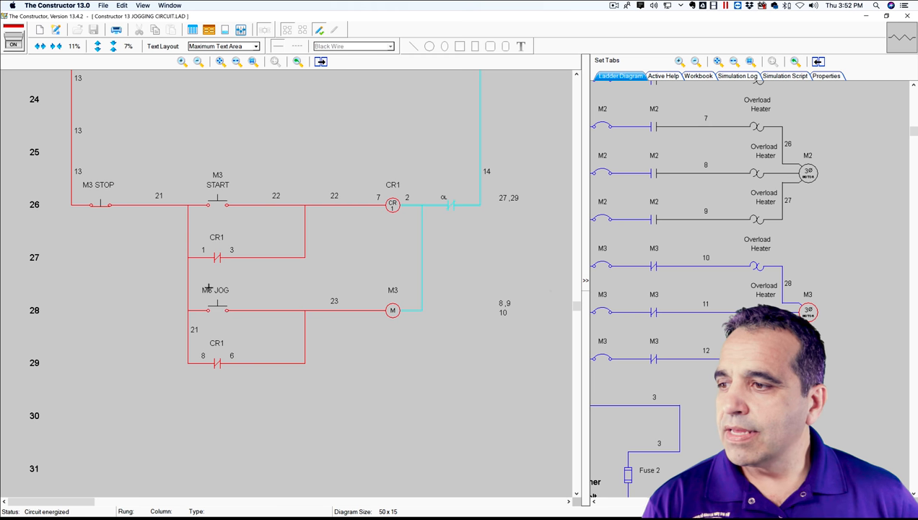
{"action": "mouse_move", "coordinate": [173, 251]}
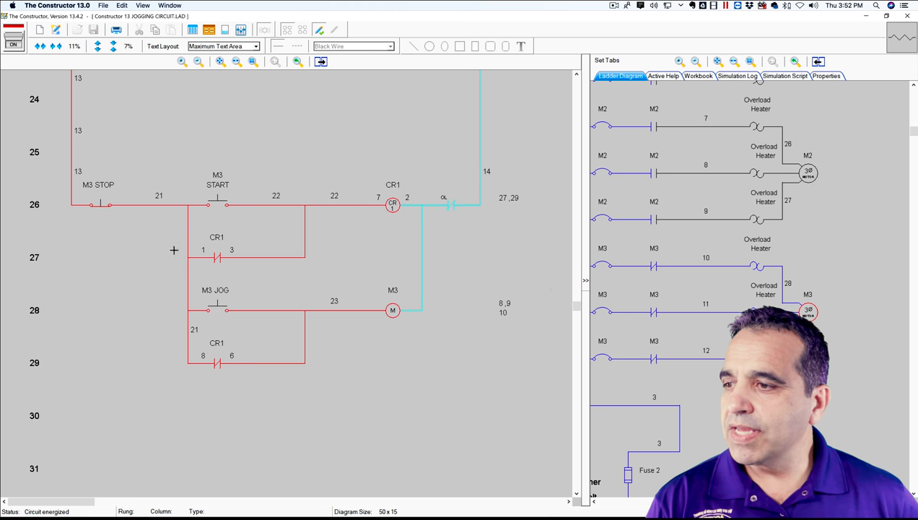